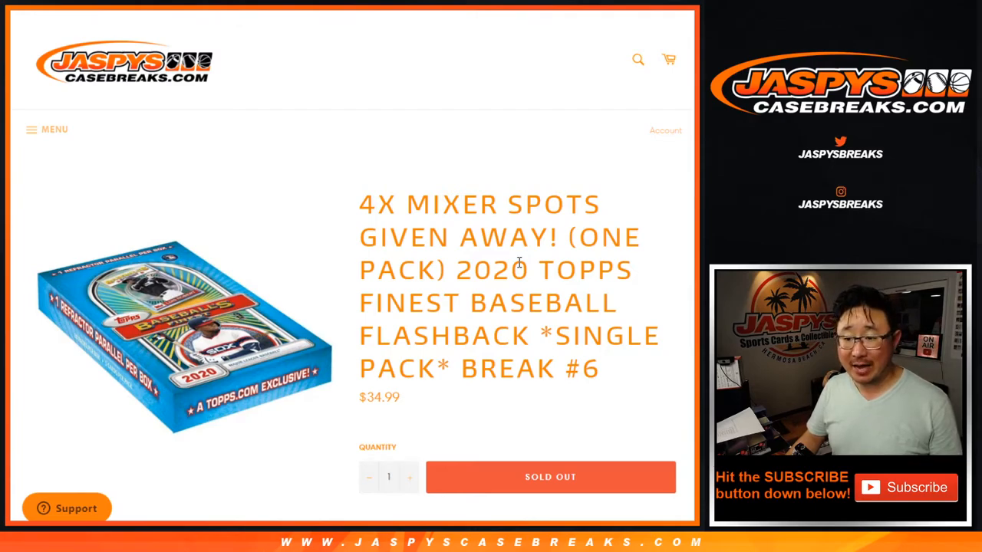
Scroll down the product page to the break description below the Sold Out button
scroll("down", 3)
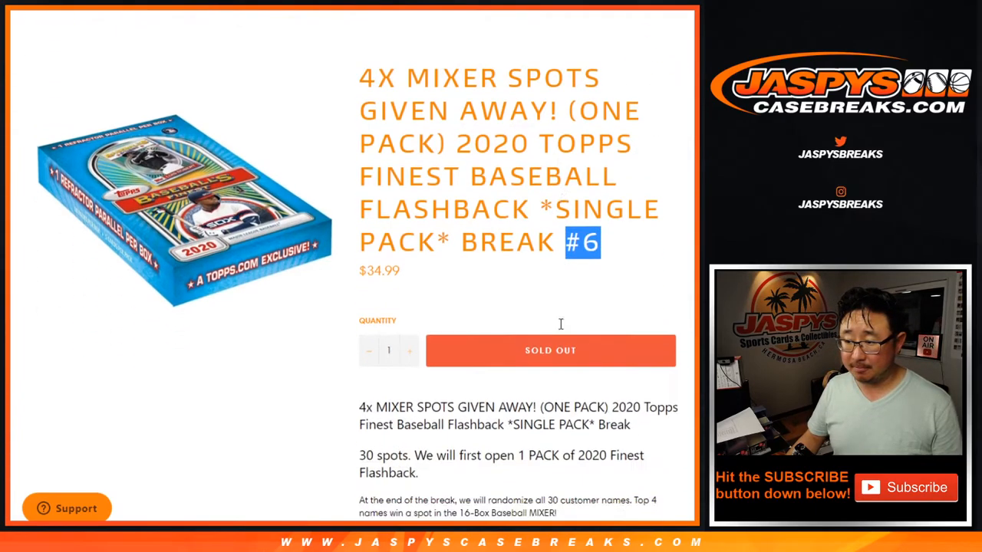
scroll("down", 3)
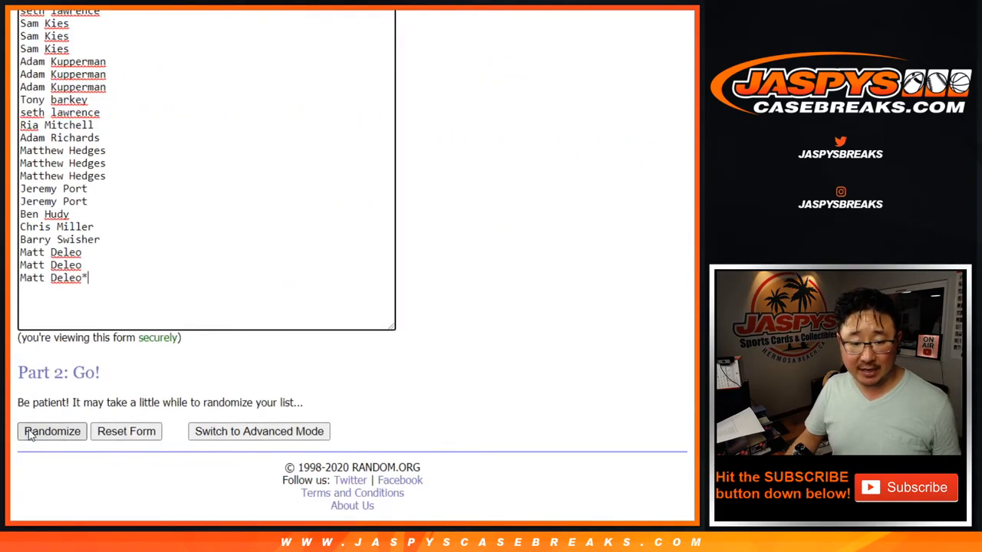
Randomize the 30 customer names, then reshuffle them repeatedly with Again for a final order
left_click(52, 431)
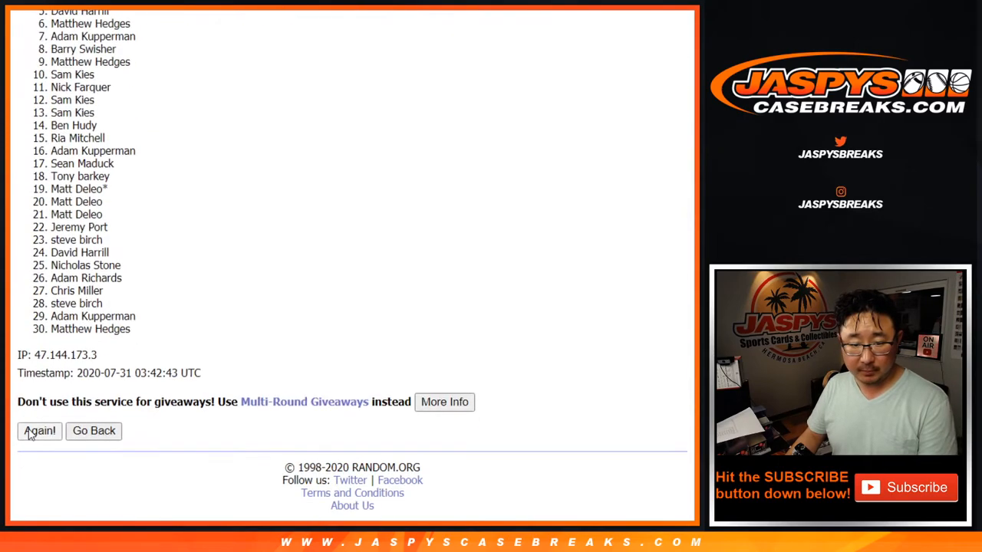
left_click(39, 430)
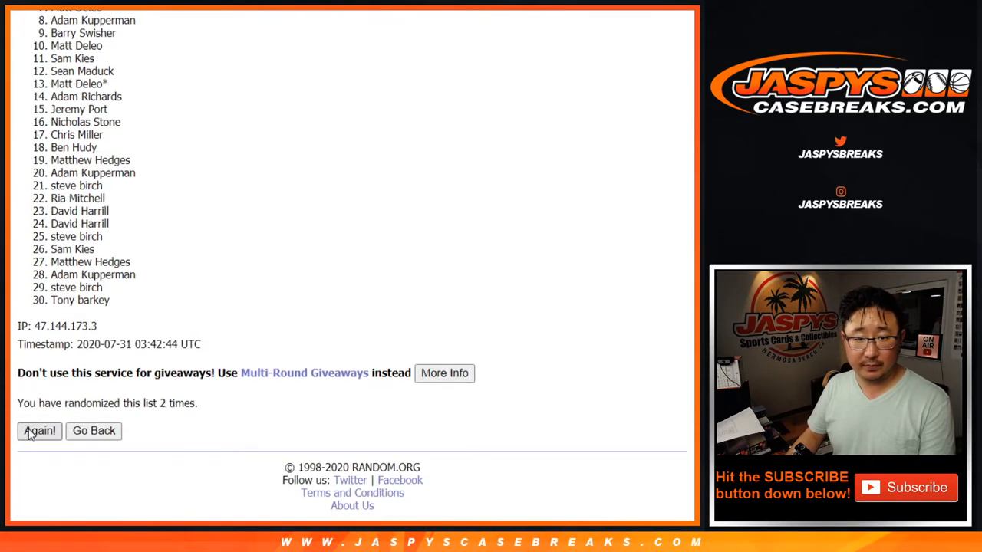
left_click(40, 430)
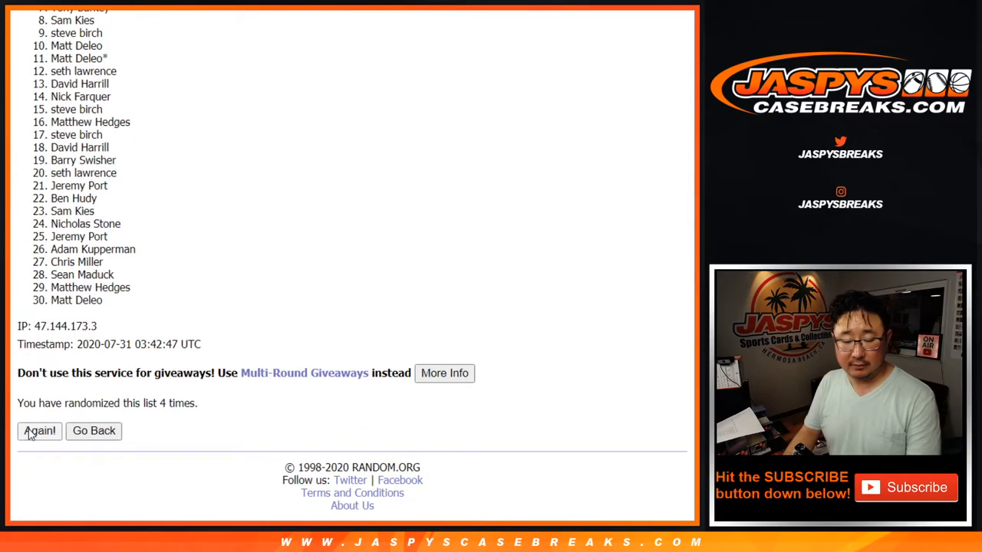
left_click(40, 430)
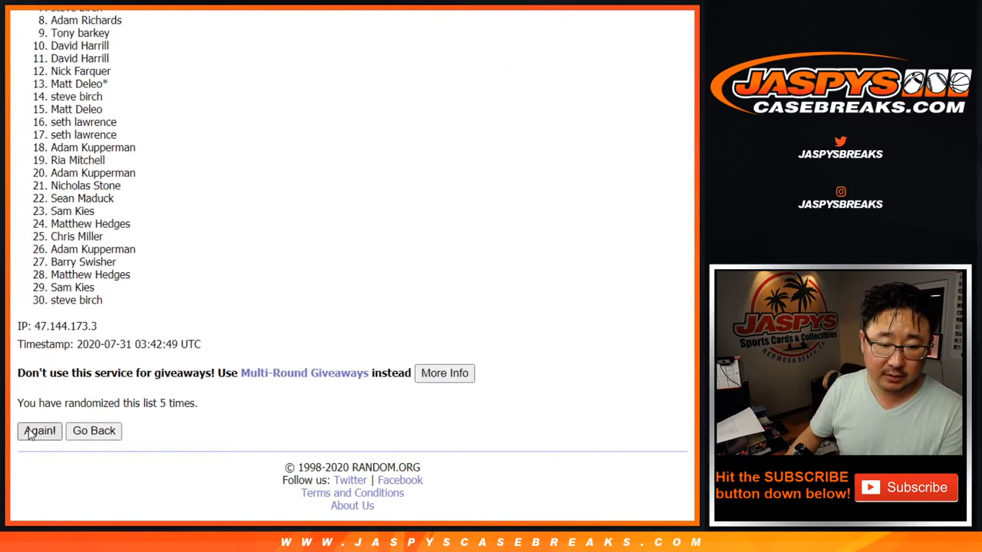
left_click(40, 430)
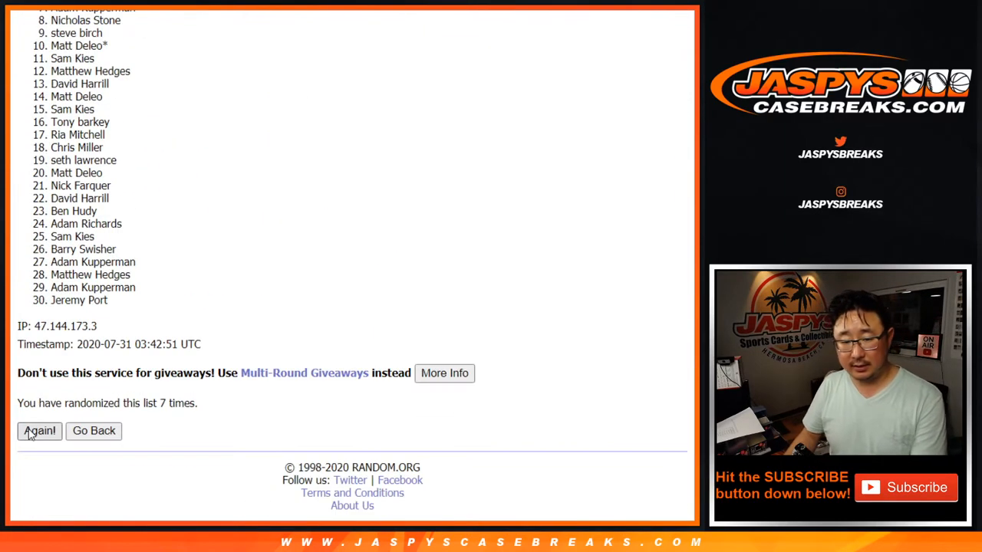
left_click(40, 430)
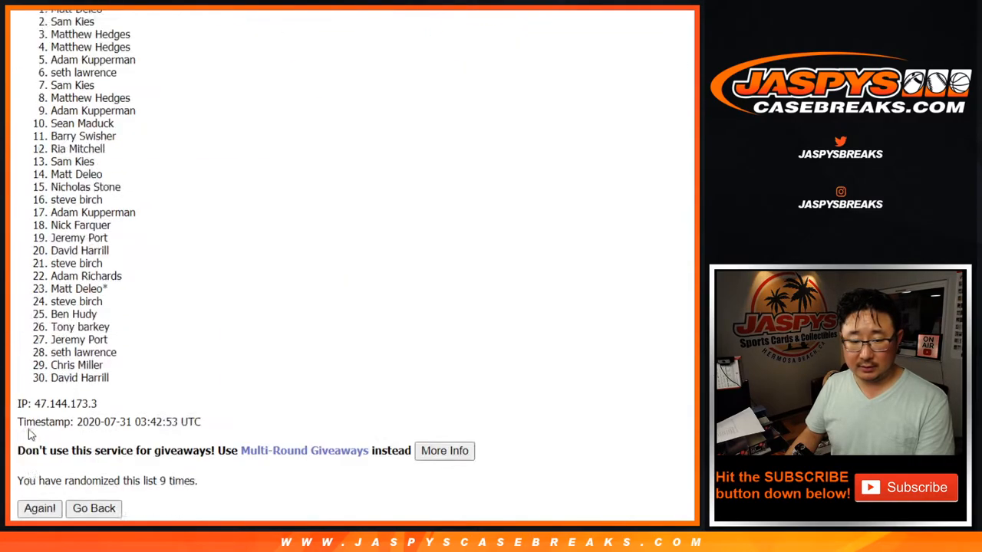
left_click(40, 508)
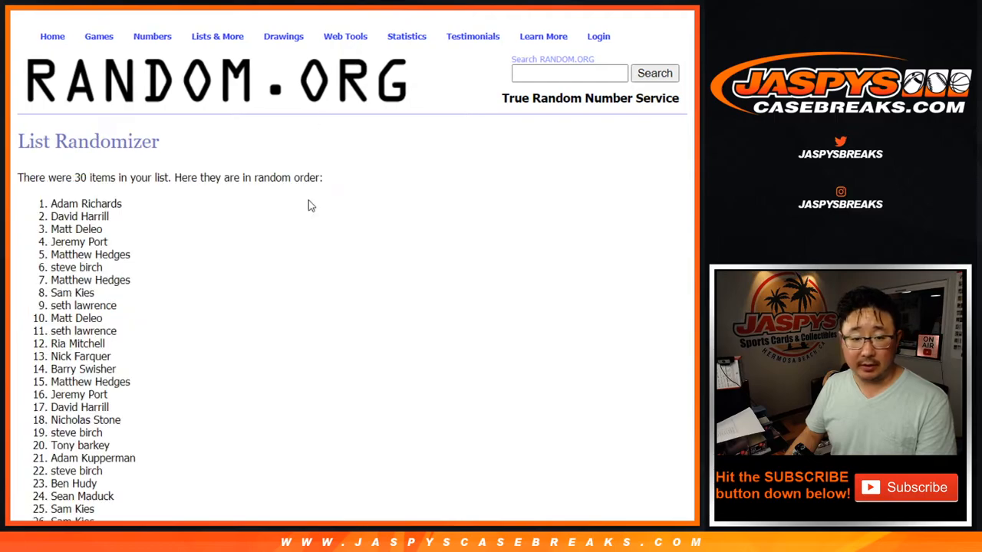
Randomize the 30 MLB teams, then reshuffle them several more times with Again
scroll("down", 3)
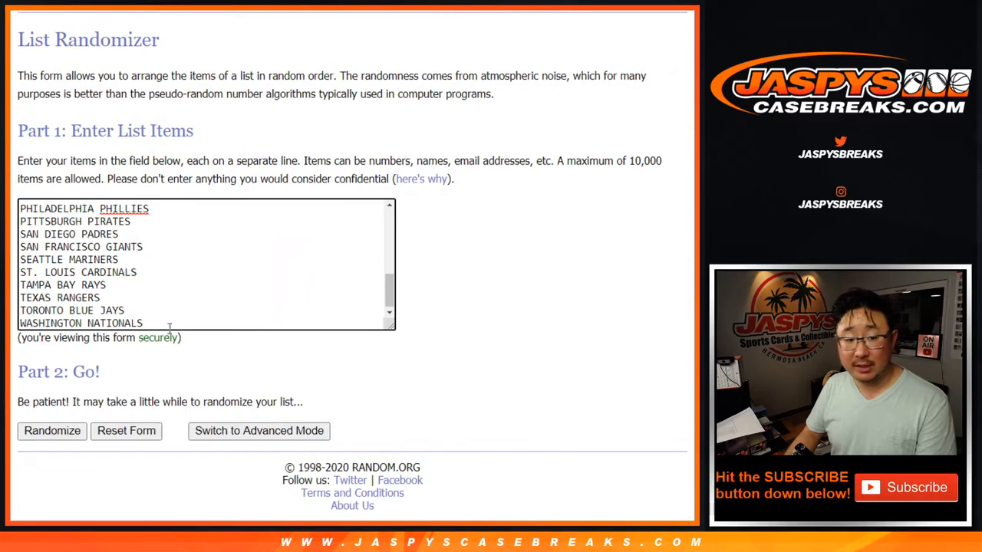
left_click(53, 430)
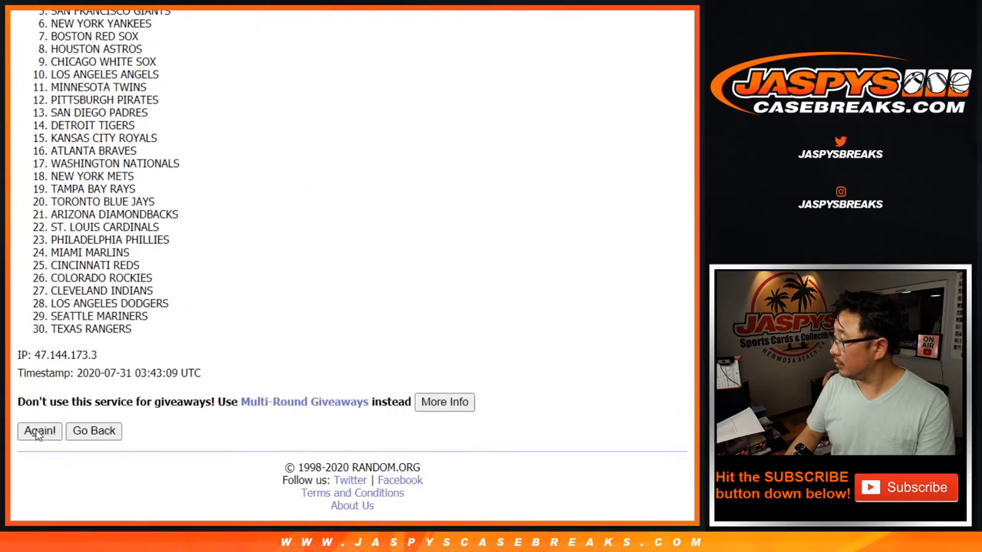
left_click(40, 430)
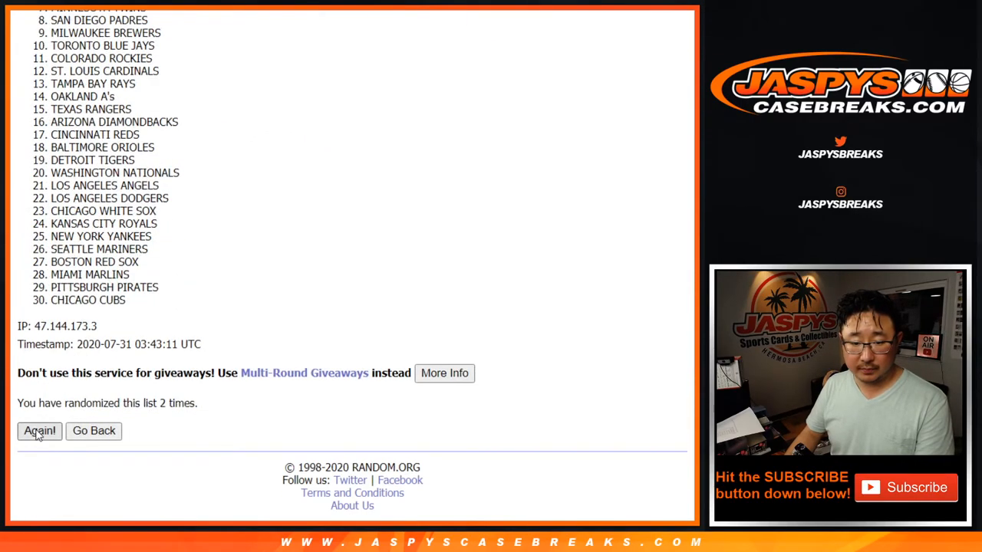
left_click(40, 430)
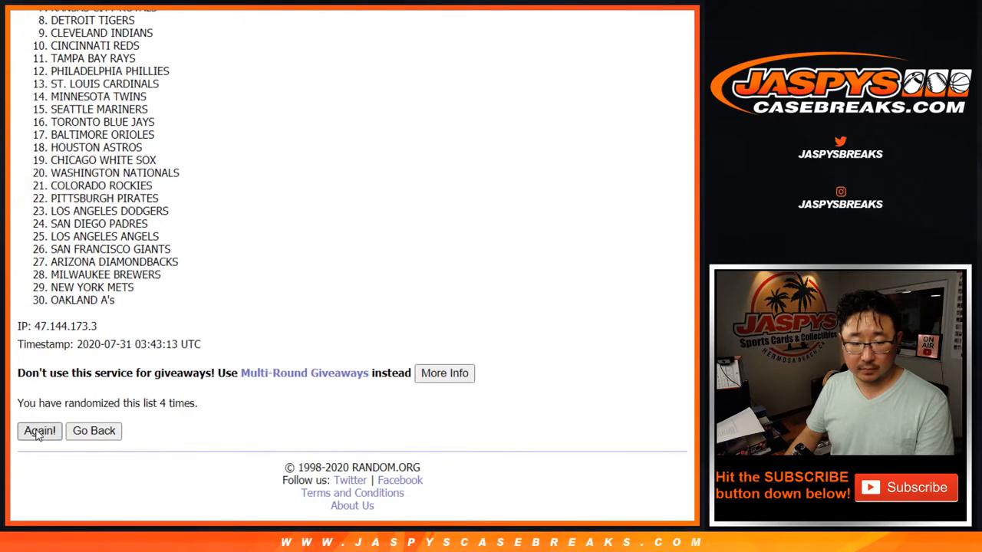
left_click(40, 429)
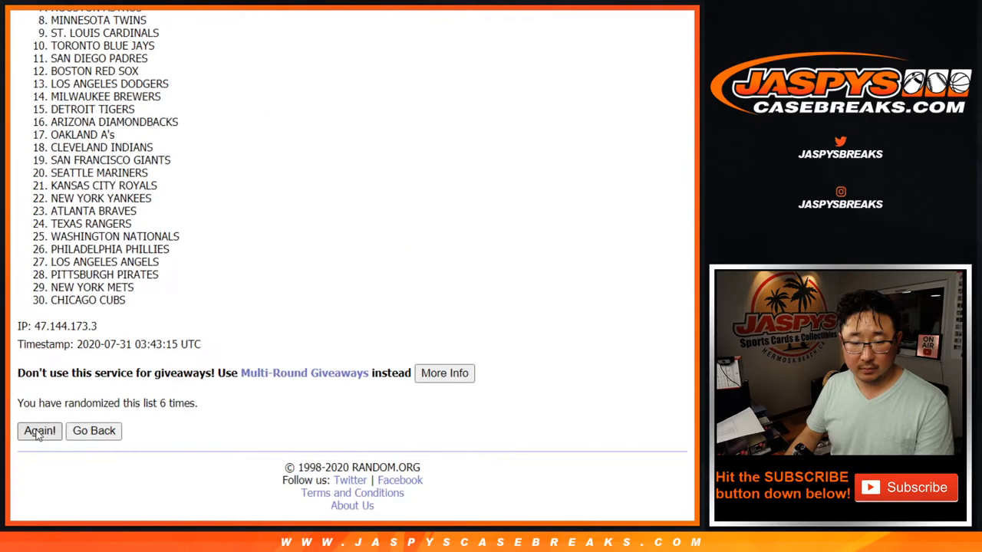
left_click(40, 430)
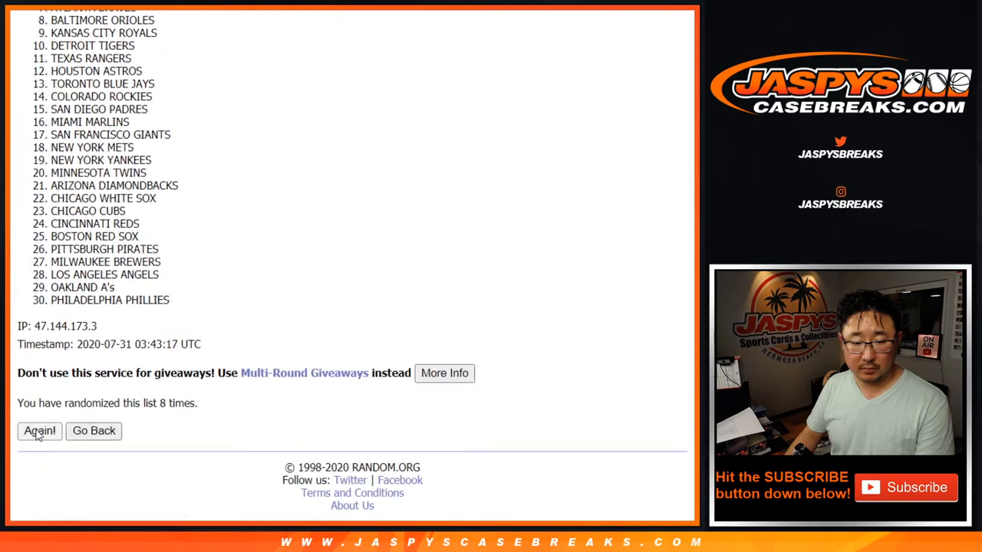
left_click(40, 430)
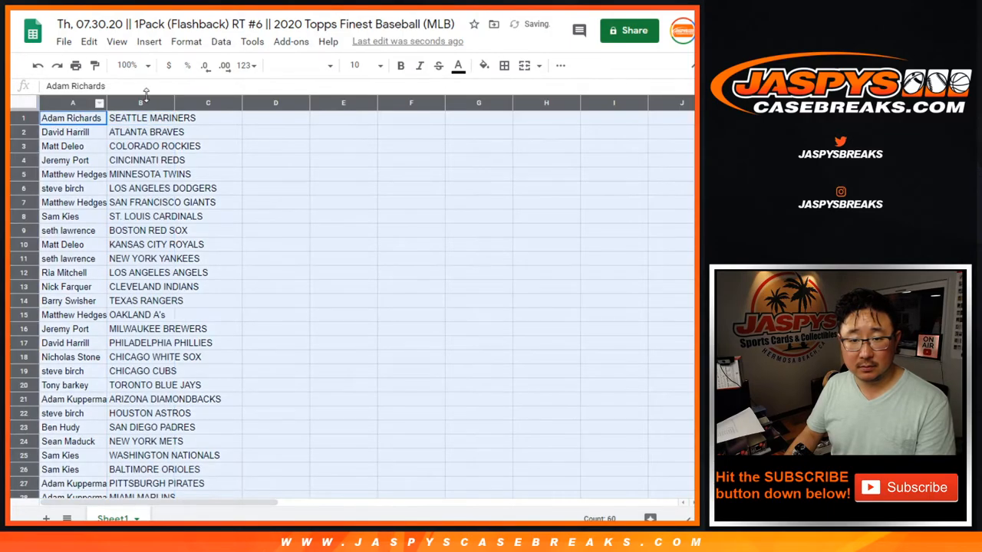
Set the sheet text to size 12 and widen the columns showing the name-team pairs
left_click(300, 64)
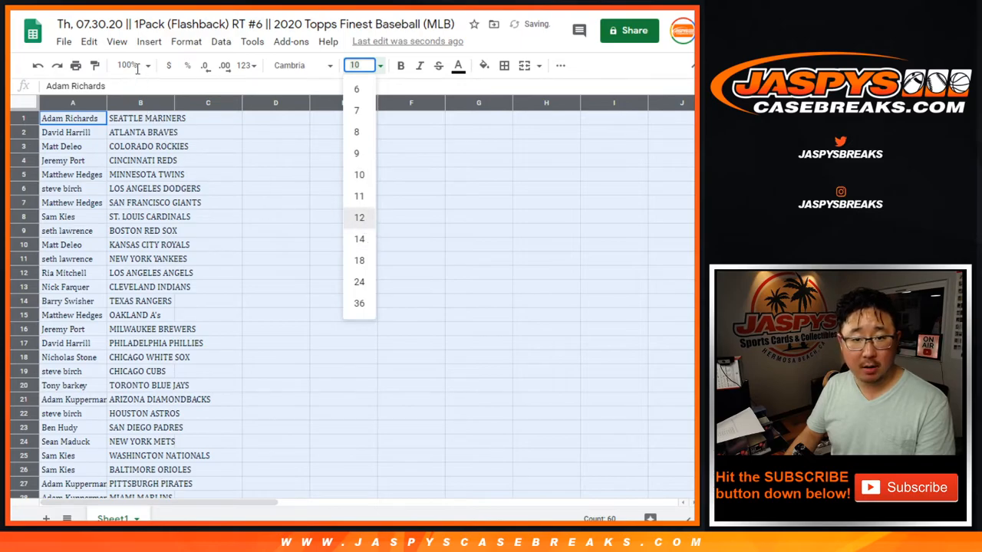
left_click(359, 218)
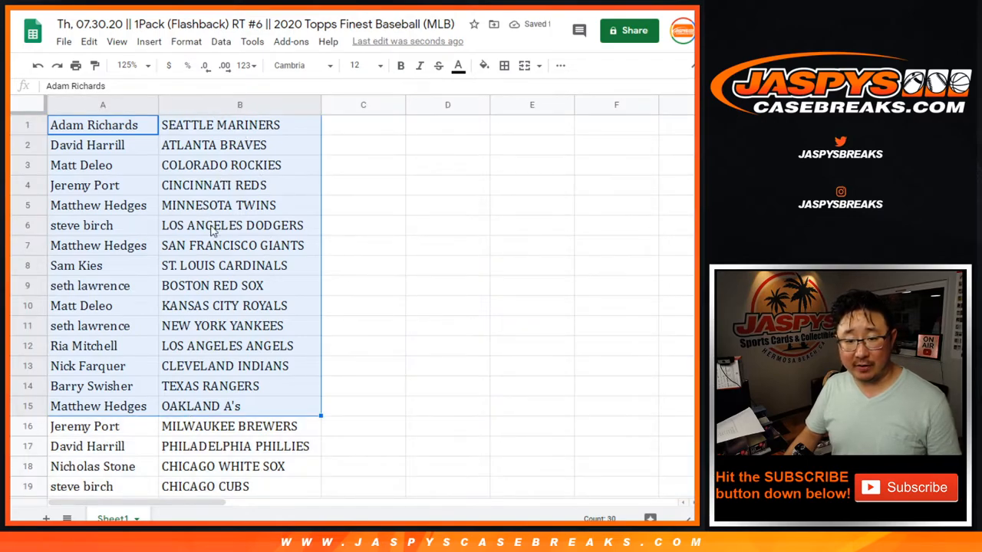
scroll("down", 3)
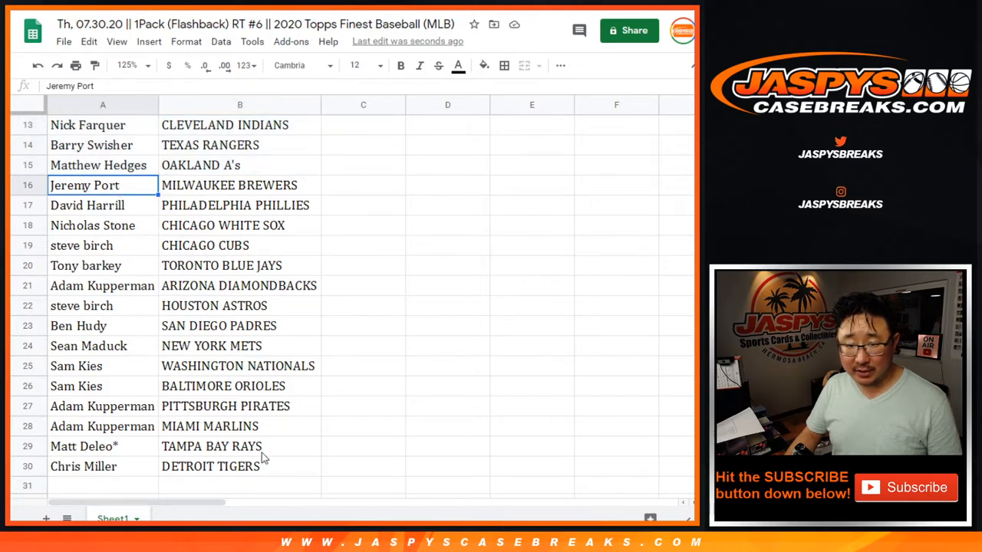
left_click_drag(85, 184, 240, 467)
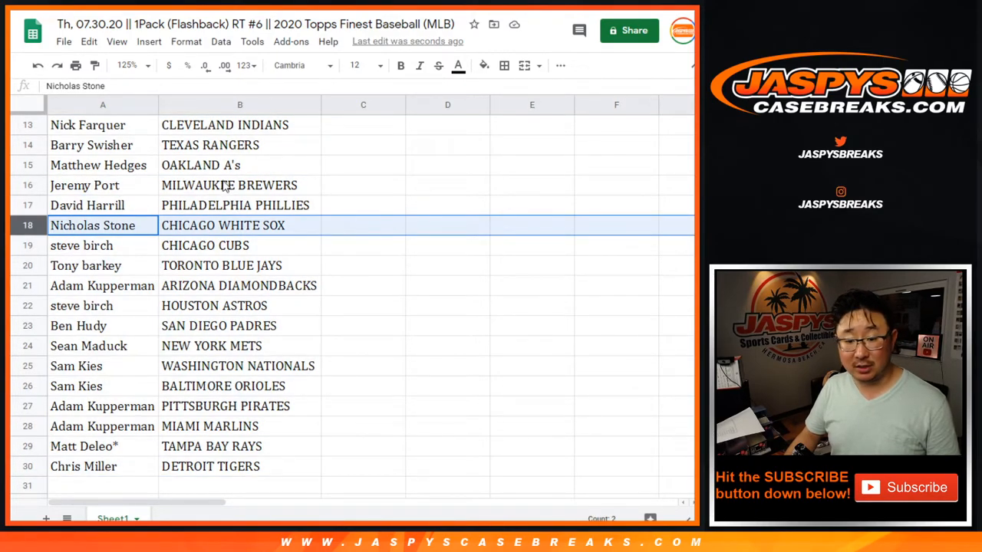
left_click(129, 65)
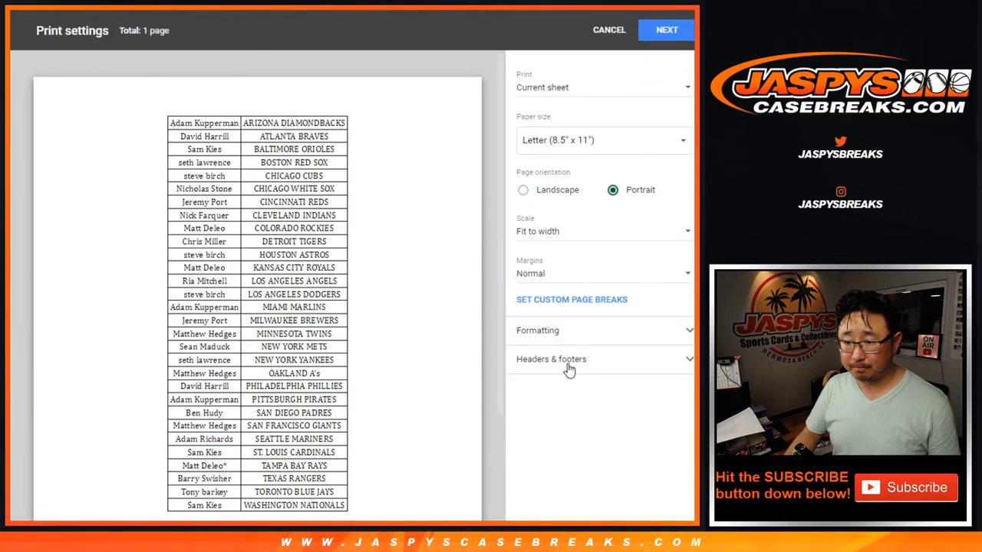
Proceed with Next from the Sheets print settings to the system print dialog
left_click(666, 29)
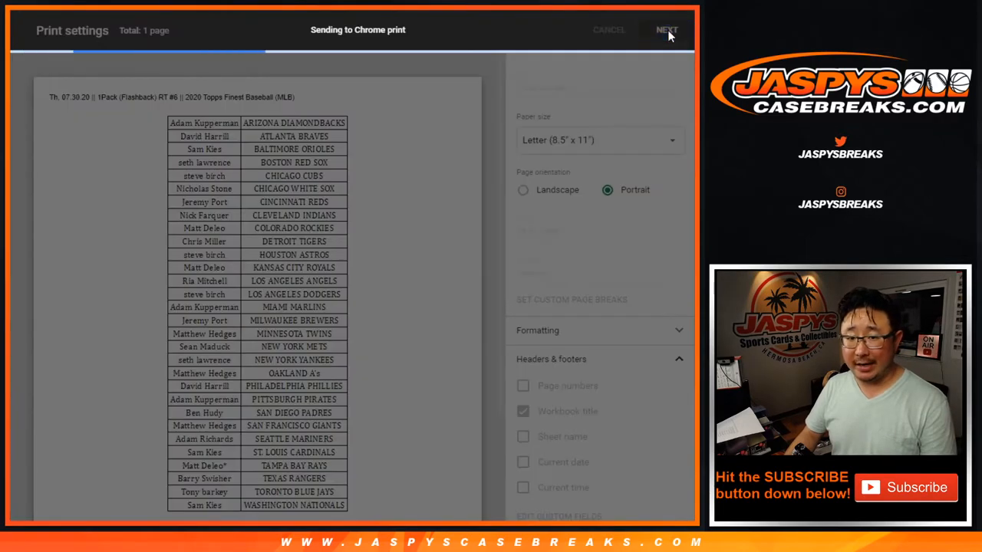
left_click(666, 30)
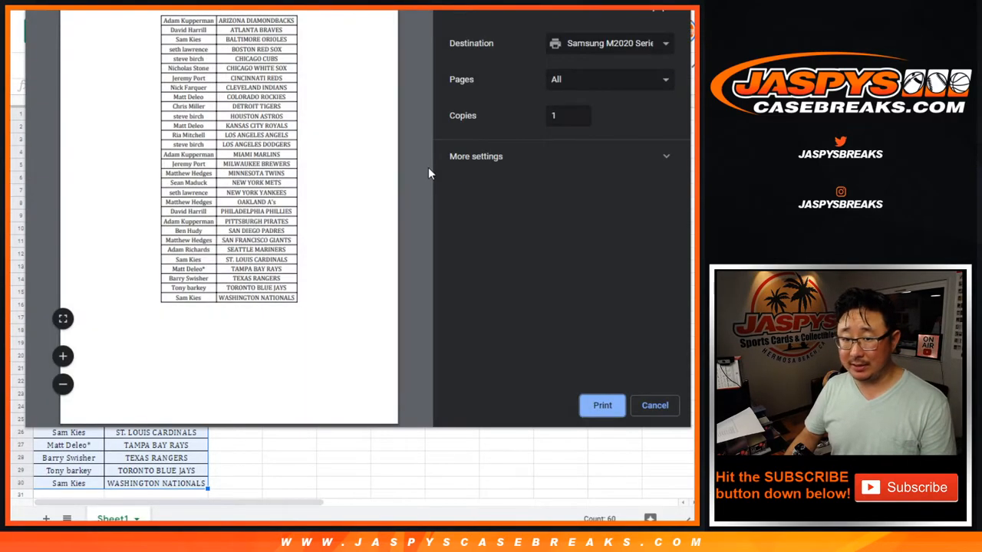
left_click(653, 405)
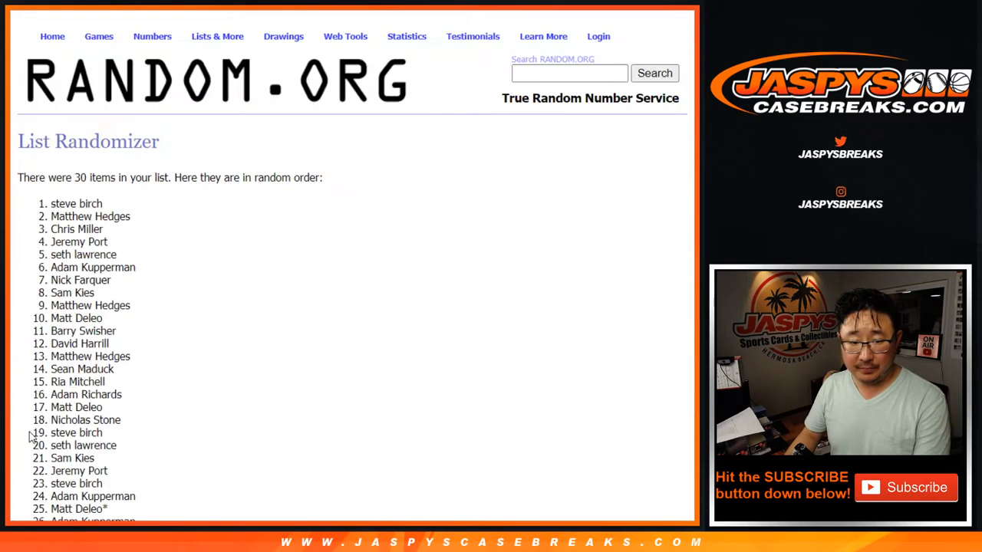
Reshuffle the customer names three more times with Again to pick mixer spot winners
left_click(40, 430)
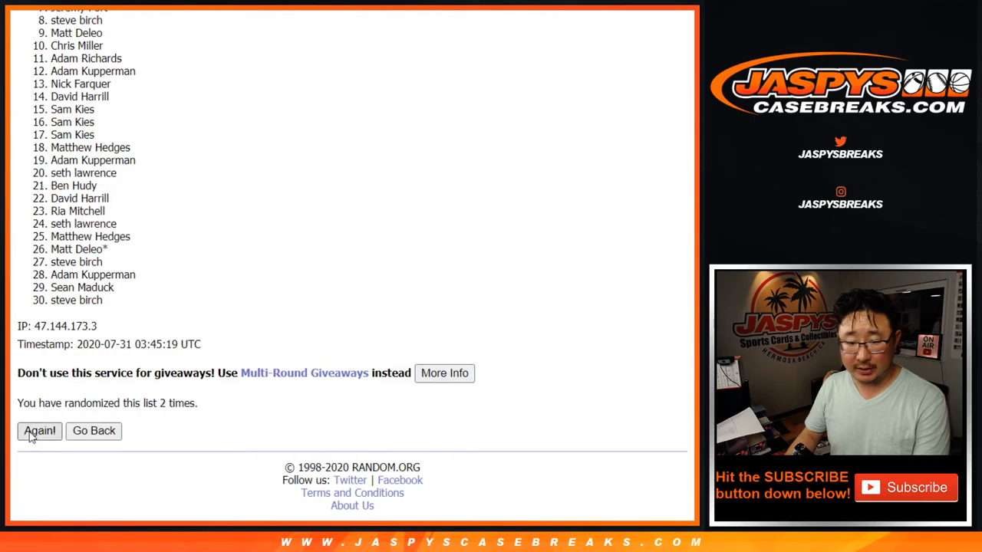
left_click(40, 429)
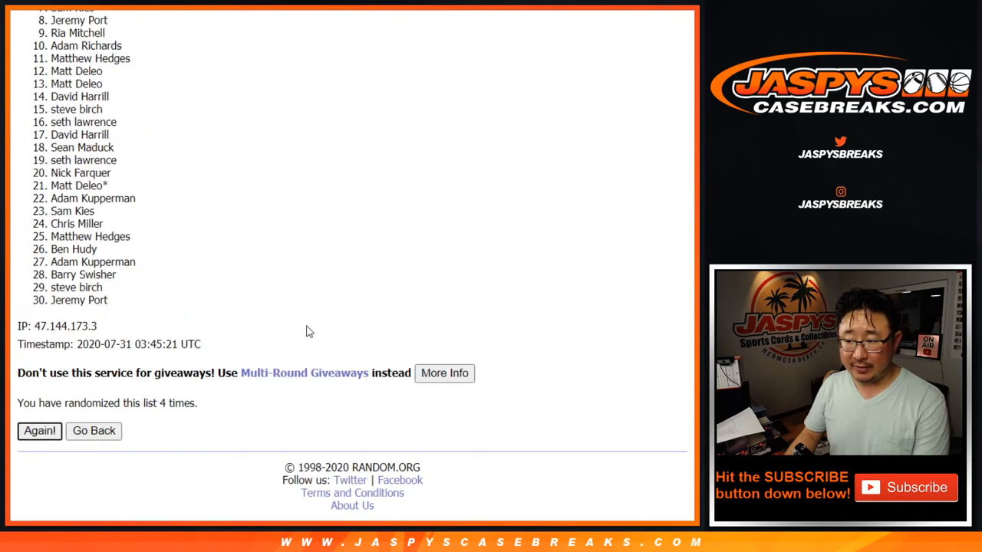
left_click(40, 430)
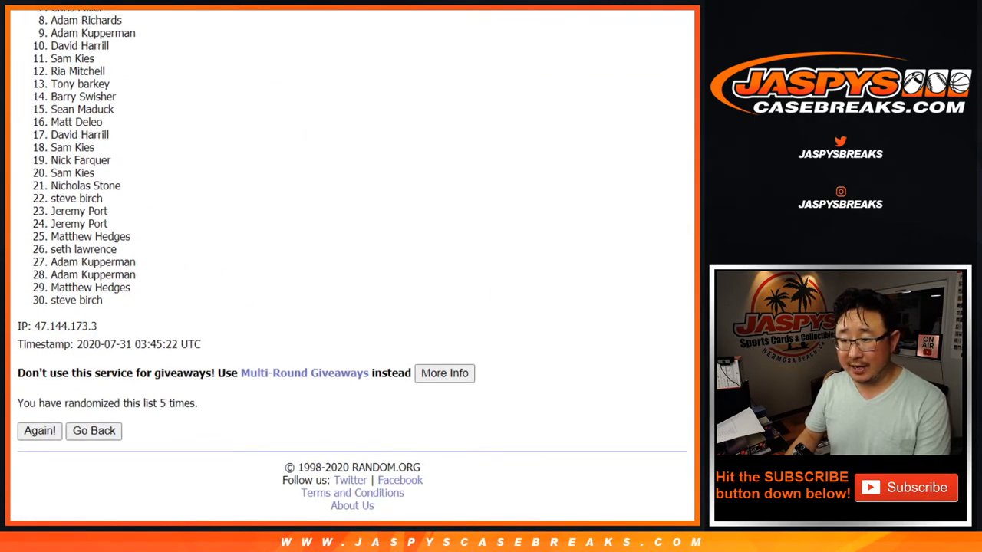